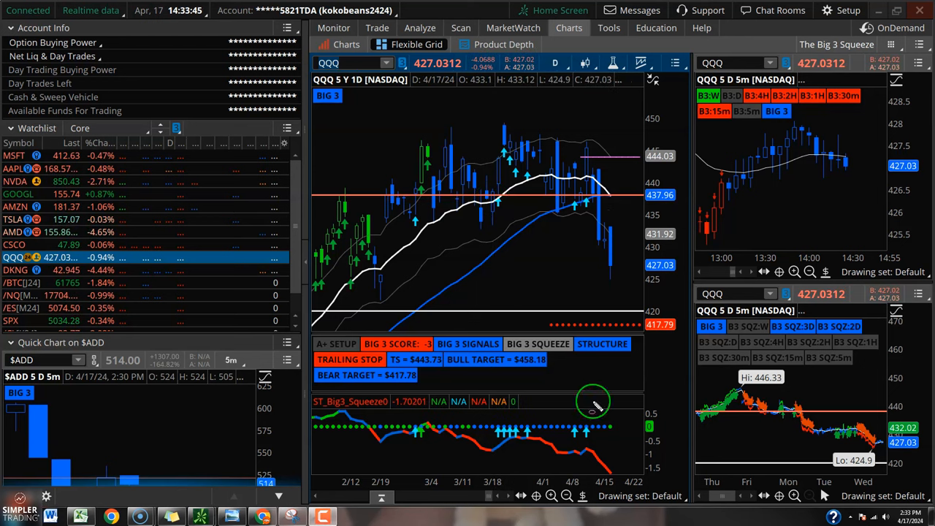
{"action": "mouse_move", "coordinate": [359, 420]}
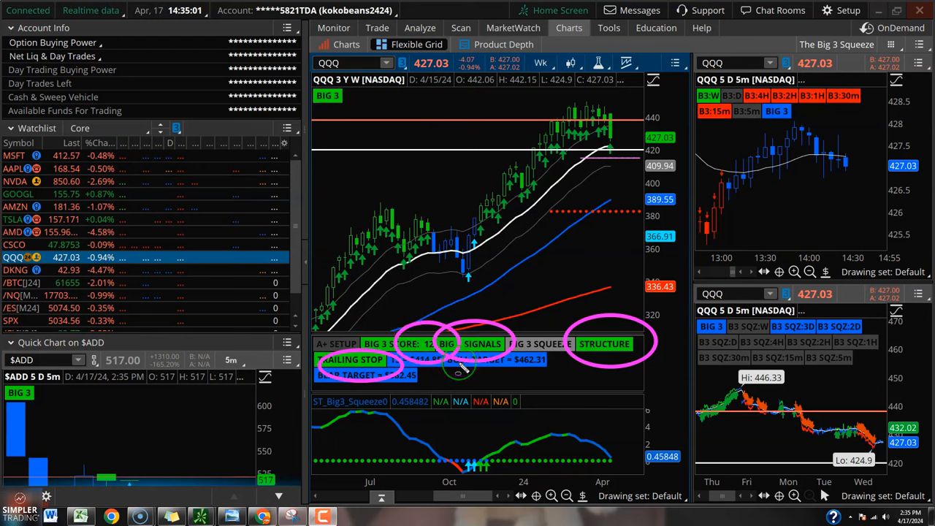
{"action": "mouse_move", "coordinate": [592, 157]}
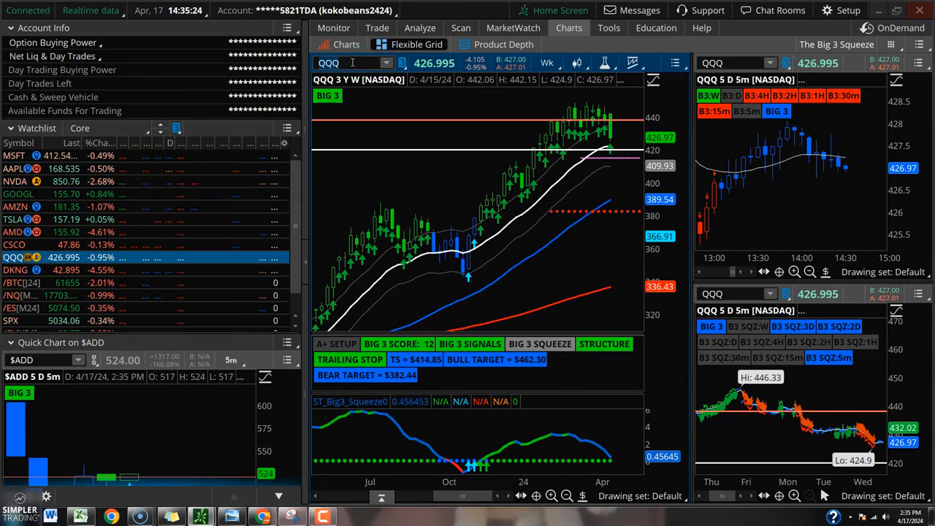
- Load SPX and switch its chart to the 5-year daily (5Y:1D) timeframe
{"action": "type", "text": "SPX"}
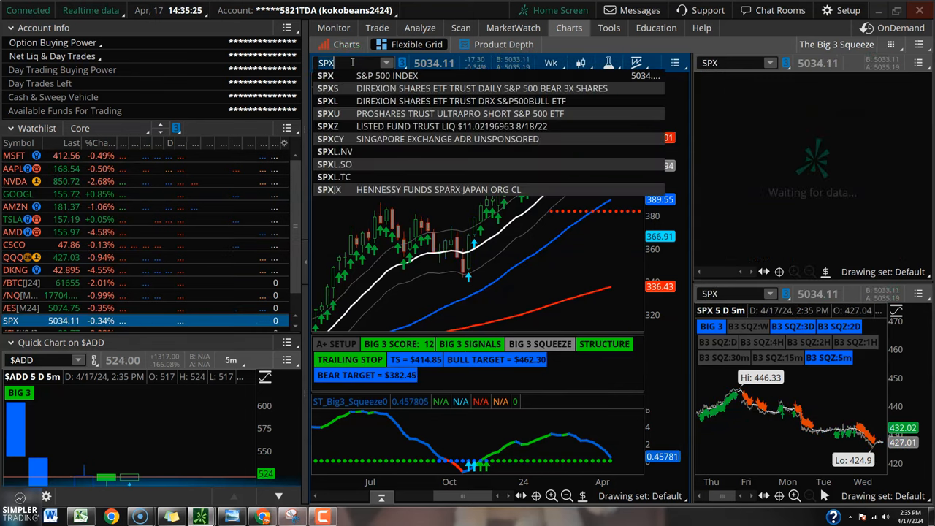
{"action": "left_click", "coordinate": [551, 62]}
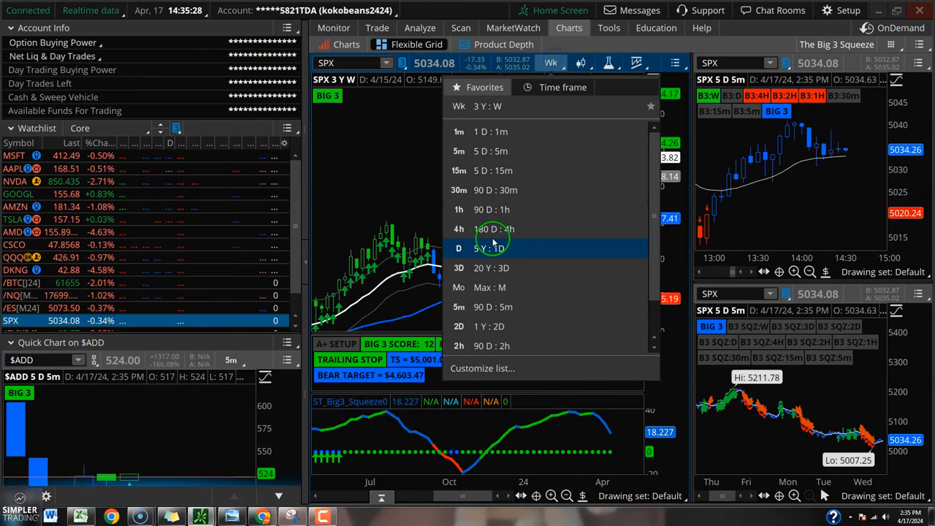
{"action": "left_click", "coordinate": [459, 247]}
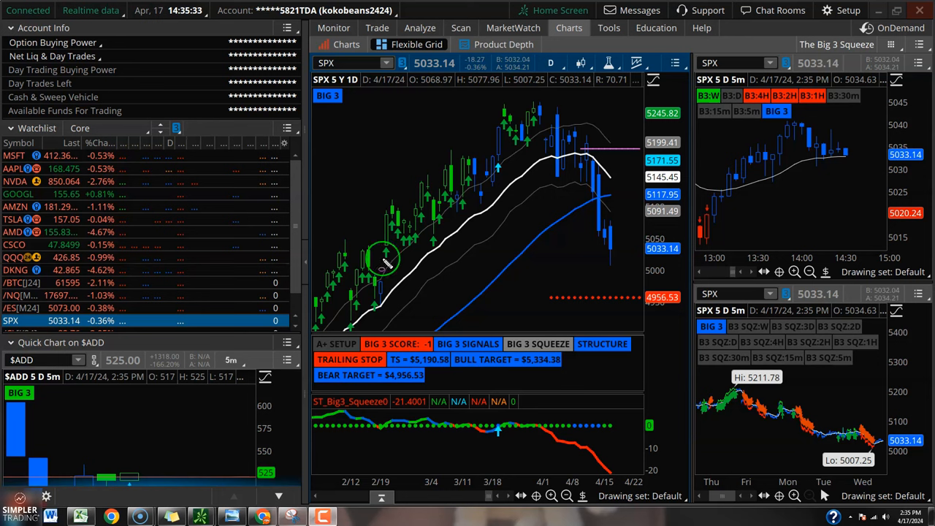
{"action": "mouse_move", "coordinate": [513, 186]}
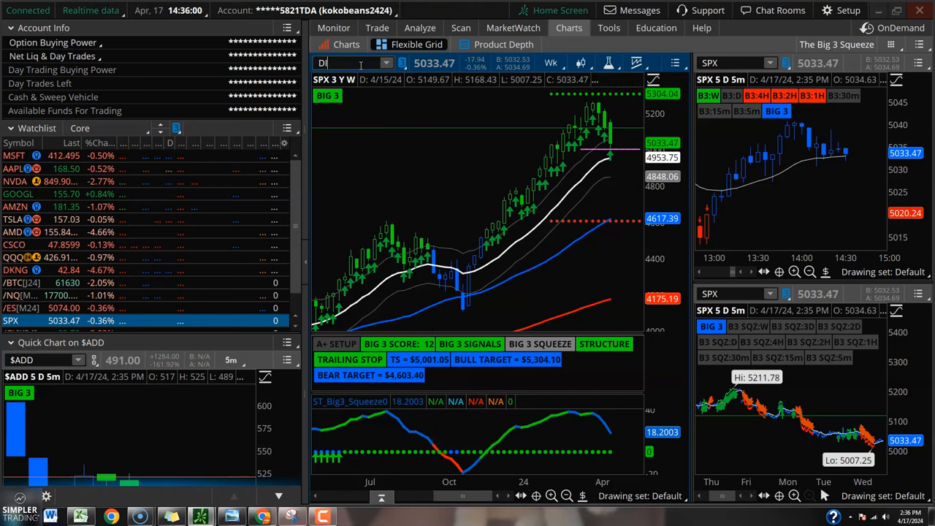
- Load DIA into the chart panels on the three-year weekly view
{"action": "type", "text": "DIA"}
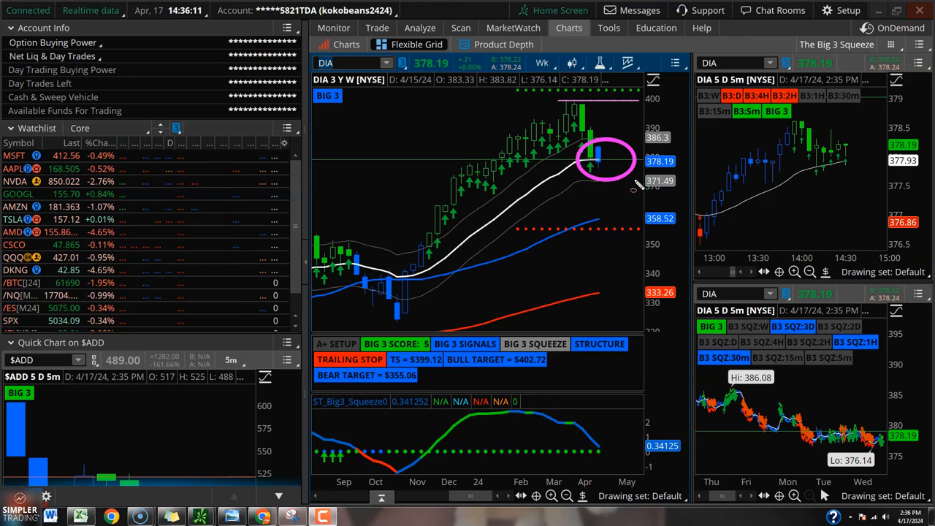
{"action": "mouse_move", "coordinate": [617, 172]}
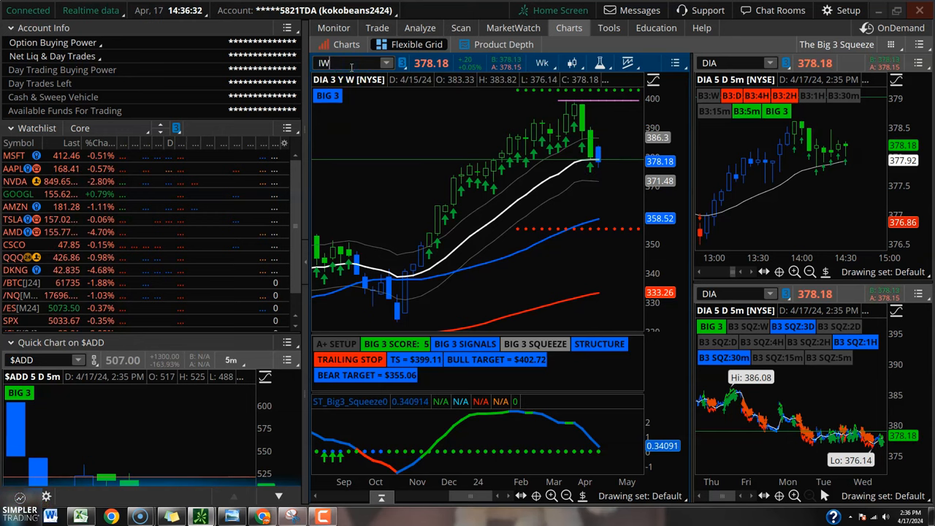
- Load IWM into the chart panels on the three-year weekly view
{"action": "type", "text": "IWM"}
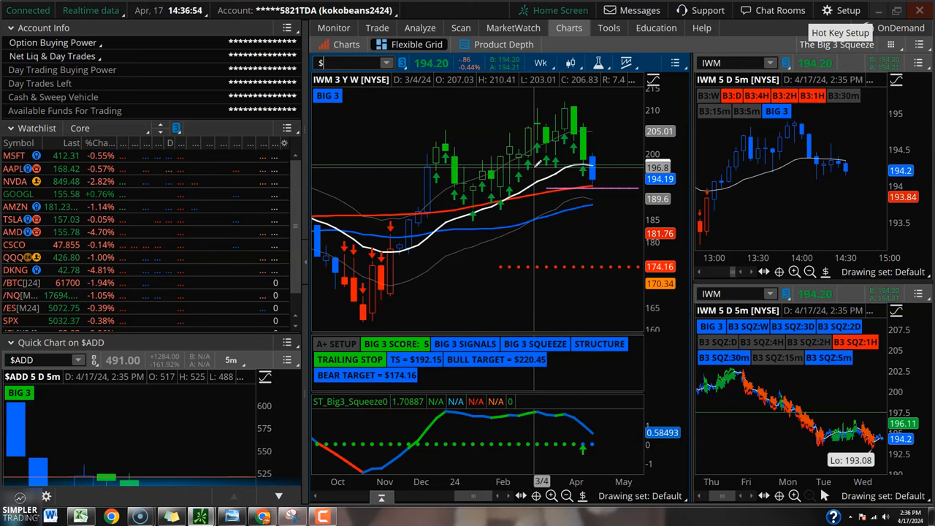
- Load $DXY on the weekly chart, then bring up NFLX
{"action": "type", "text": "$DXY"}
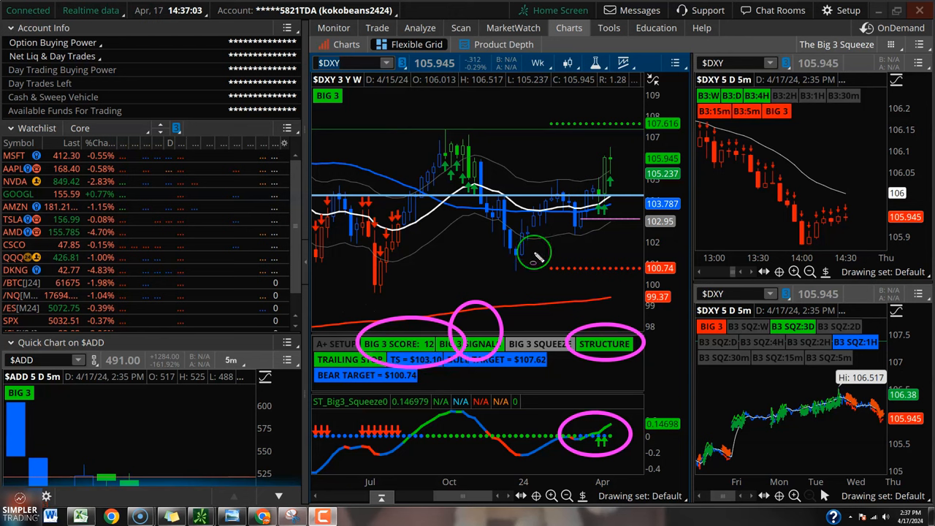
{"action": "mouse_move", "coordinate": [620, 154]}
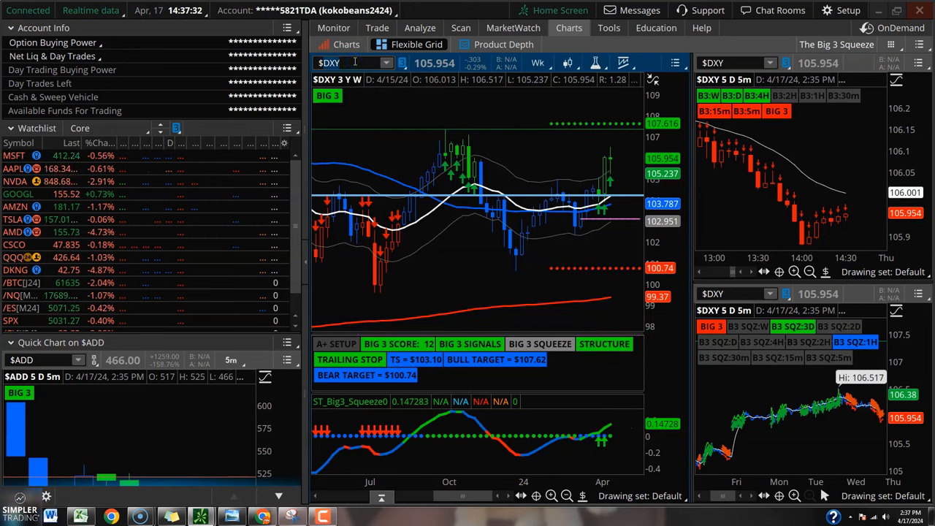
{"action": "type", "text": "NFLX"}
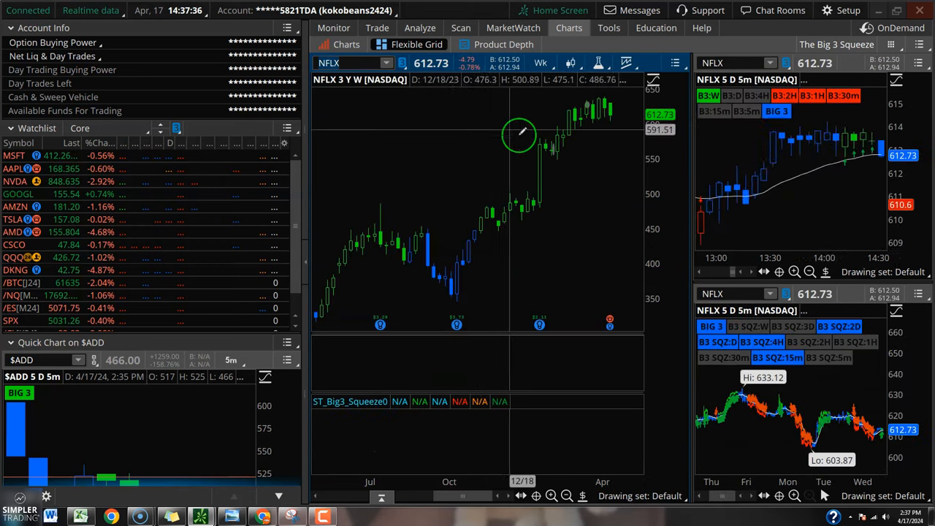
- Switch the NFLX chart to the five-year daily timeframe
{"action": "left_click", "coordinate": [540, 63]}
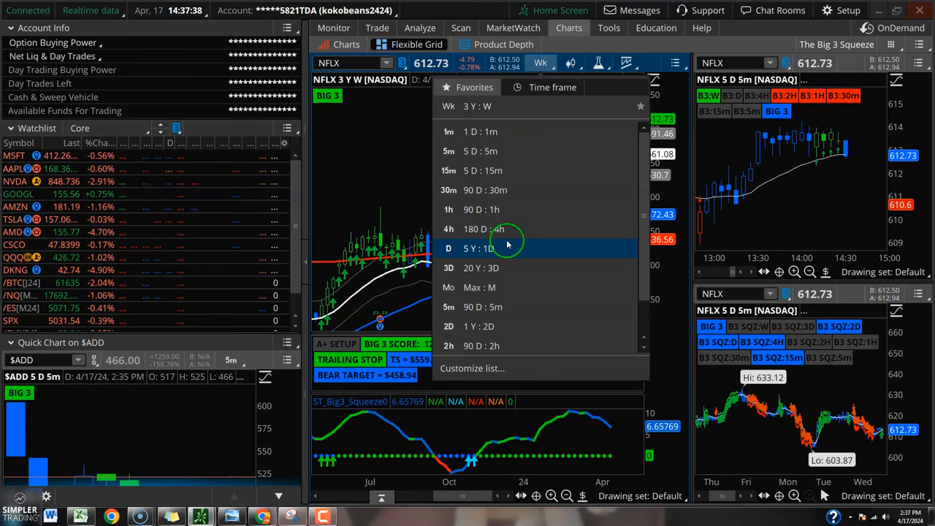
{"action": "left_click", "coordinate": [475, 249]}
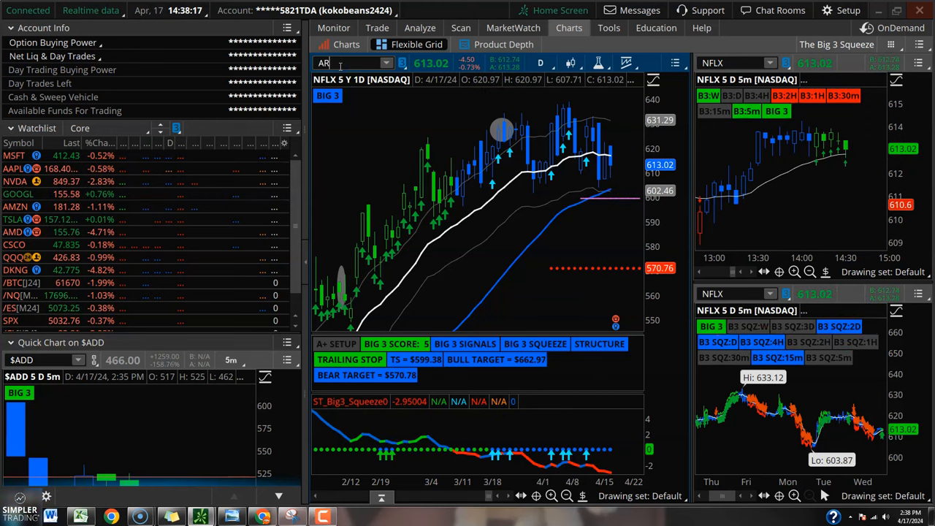
- Load ARKK, view it on the weekly timeframe, then return to daily
{"action": "type", "text": "ARKK"}
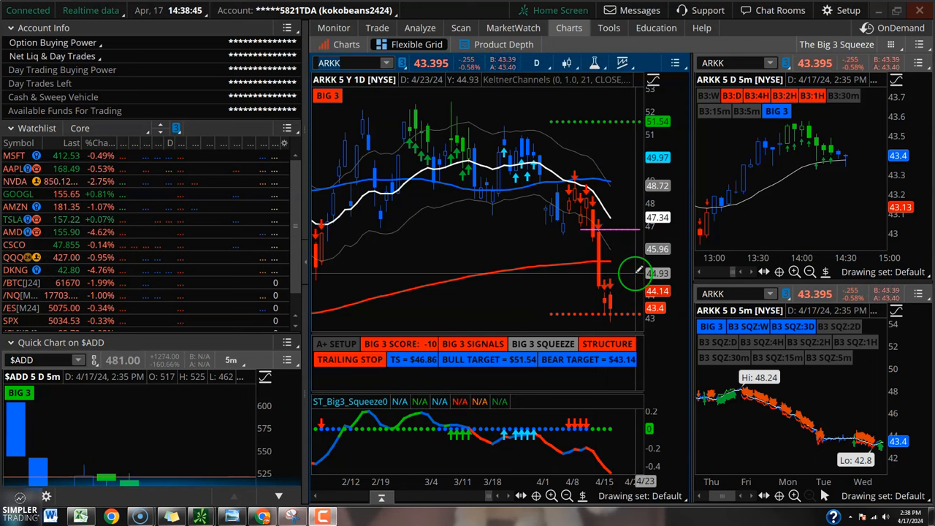
{"action": "left_click", "coordinate": [536, 63]}
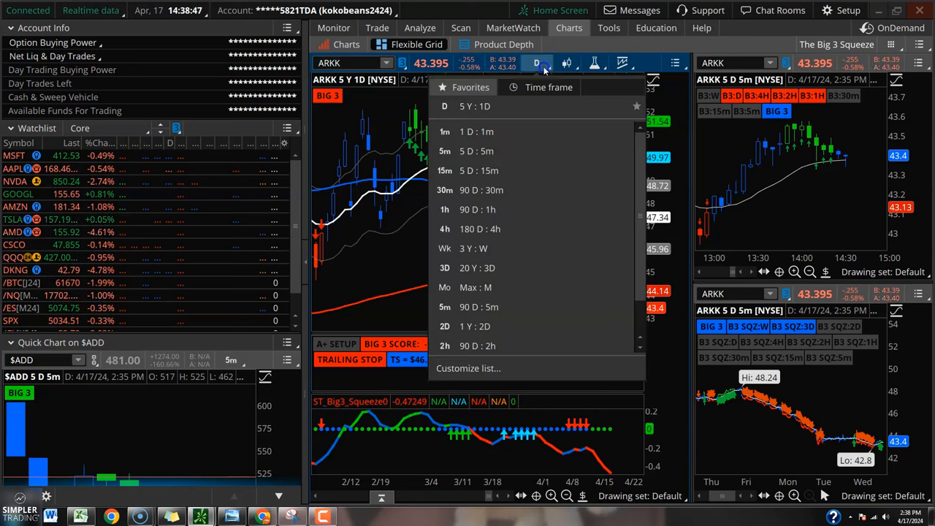
{"action": "left_click", "coordinate": [444, 249]}
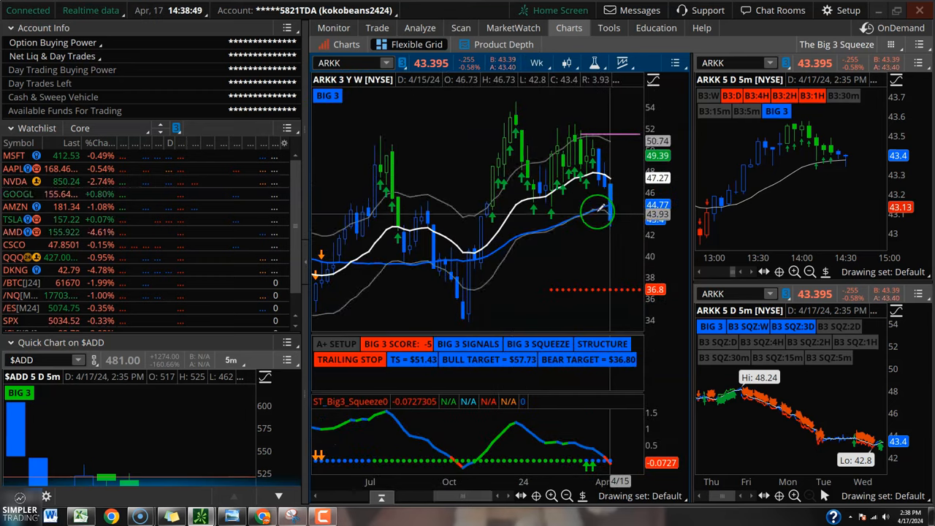
{"action": "mouse_move", "coordinate": [618, 210]}
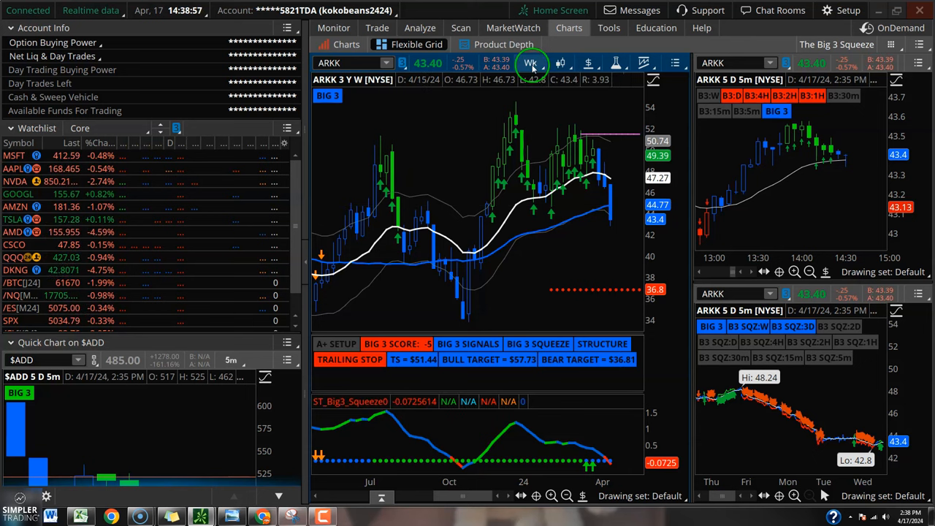
{"action": "left_click", "coordinate": [531, 63]}
{"action": "type", "text": "CSCO"}
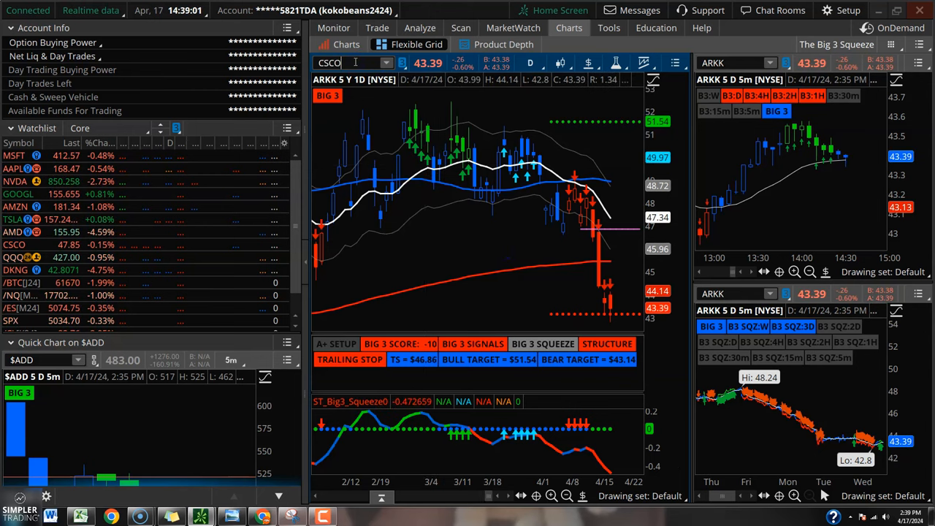
- Load CSCO into the main chart and bring up the time frame choices
{"action": "left_click", "coordinate": [14, 245]}
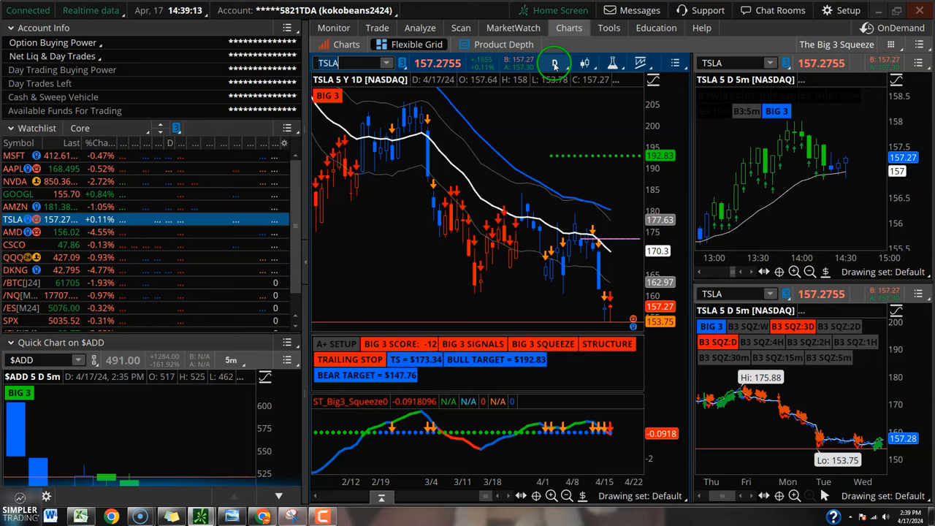
{"action": "left_click", "coordinate": [554, 62]}
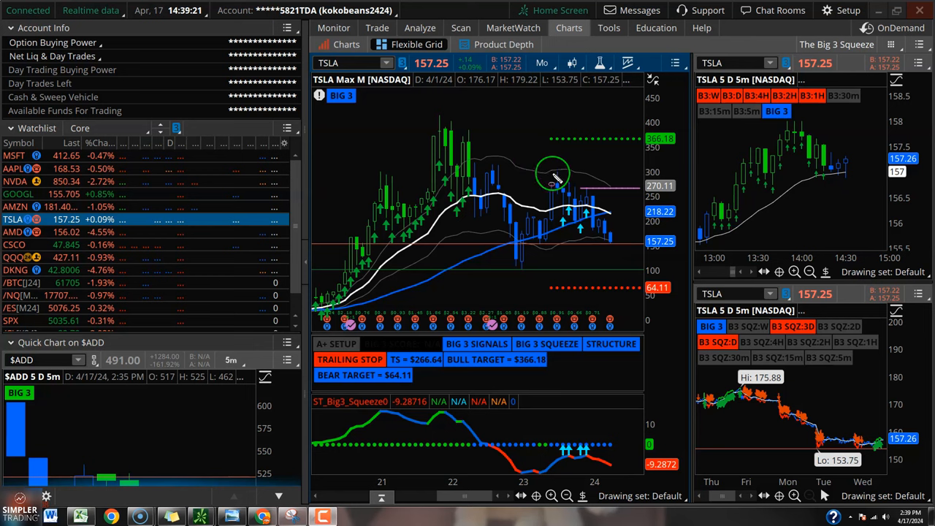
{"action": "mouse_move", "coordinate": [611, 234]}
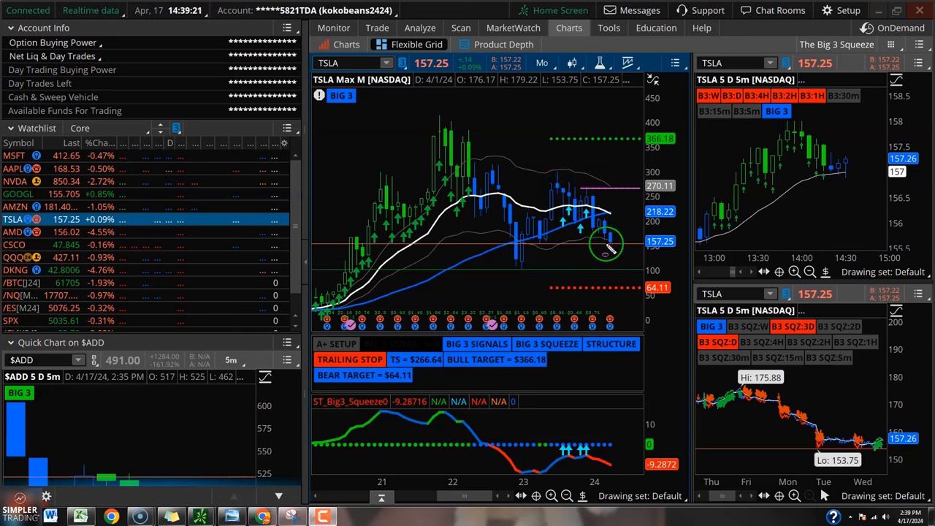
{"action": "mouse_move", "coordinate": [623, 255]}
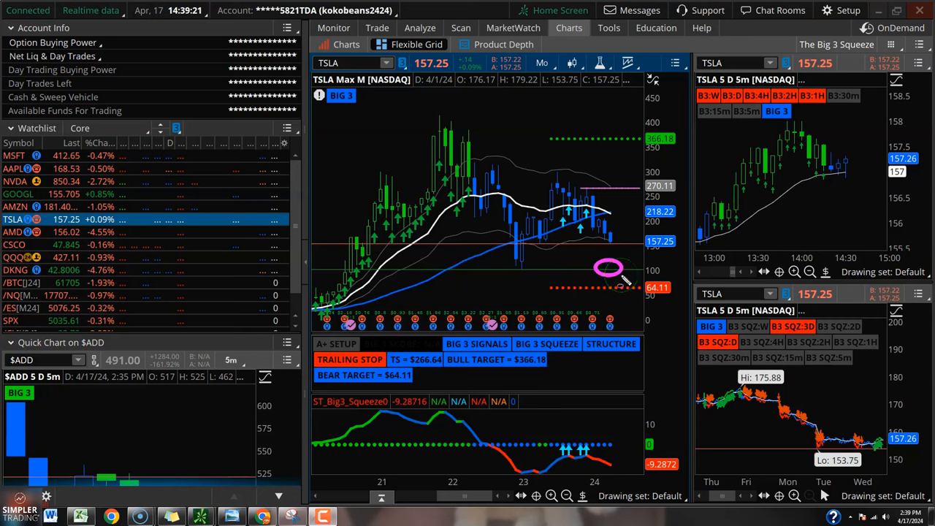
{"action": "mouse_move", "coordinate": [629, 269]}
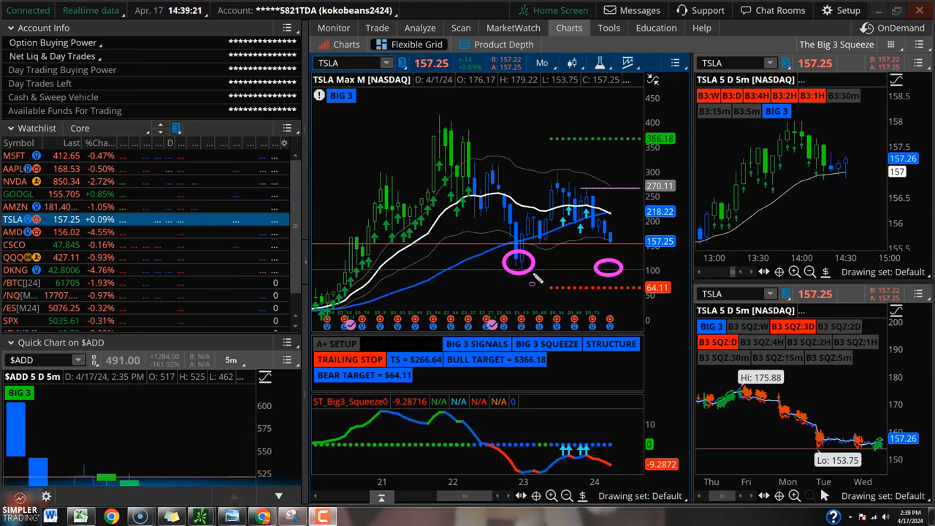
- Open the time frame list on TSLA's annotated monthly chart
{"action": "left_click", "coordinate": [556, 63]}
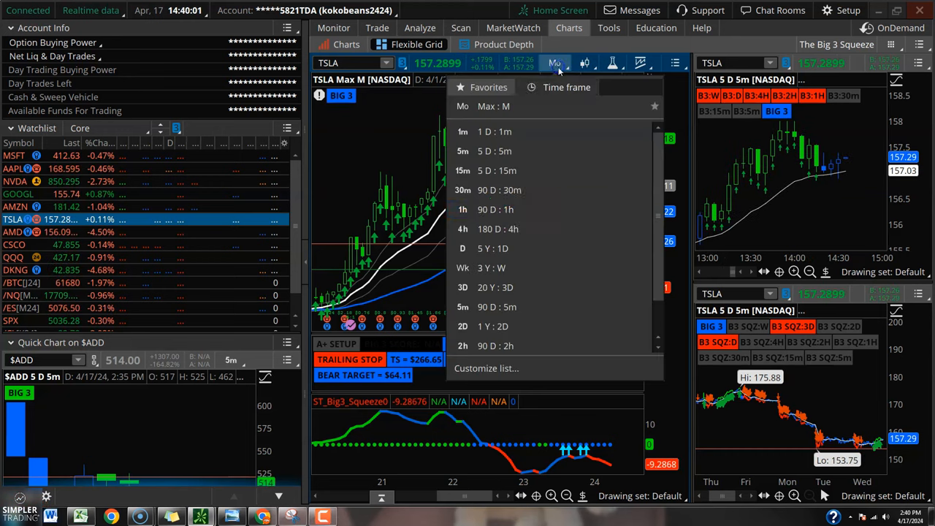
{"action": "left_click", "coordinate": [462, 248]}
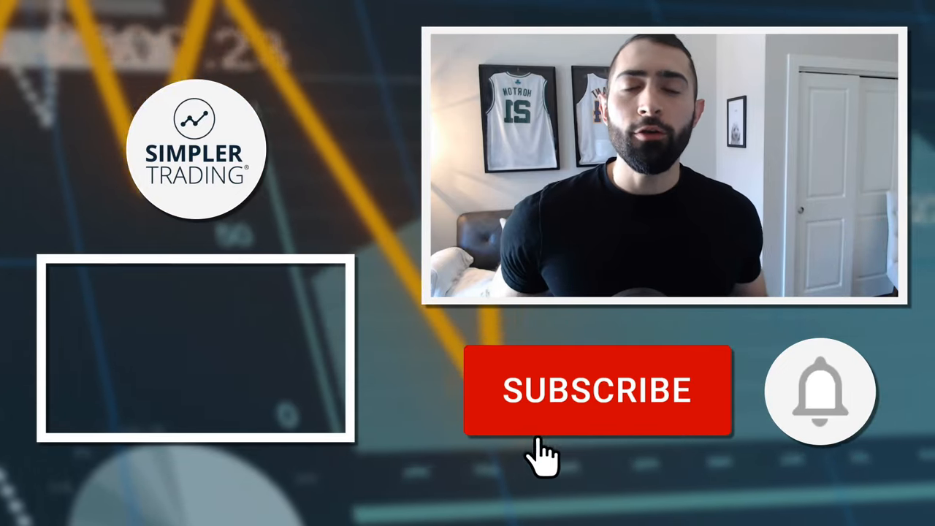
{"action": "left_click", "coordinate": [597, 390]}
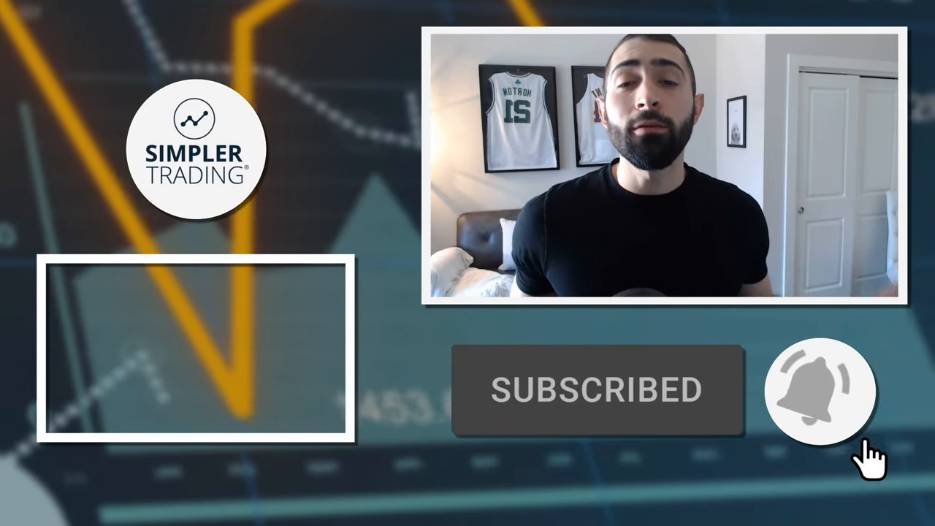